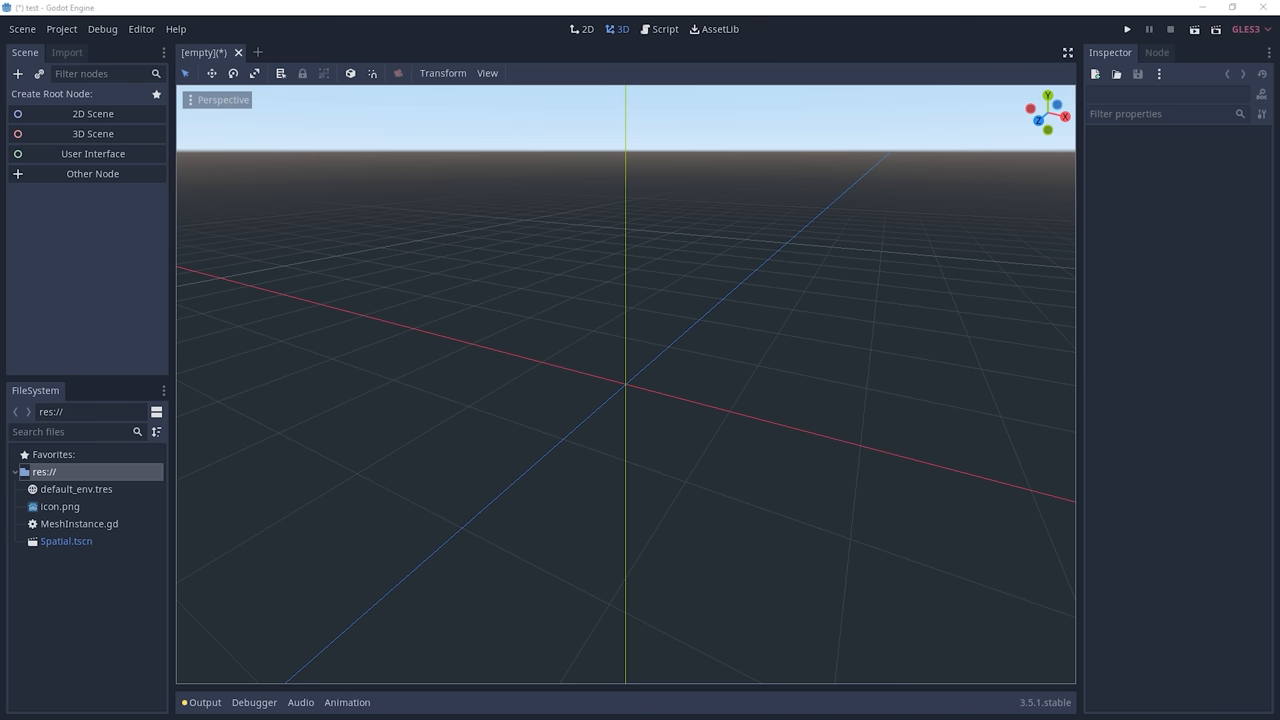
Create a 3D root with a StaticBody and a CollisionShape child using a BoxShape.
{"action": "left_click", "coordinate": [92, 133]}
{"action": "type", "text": "Static"}
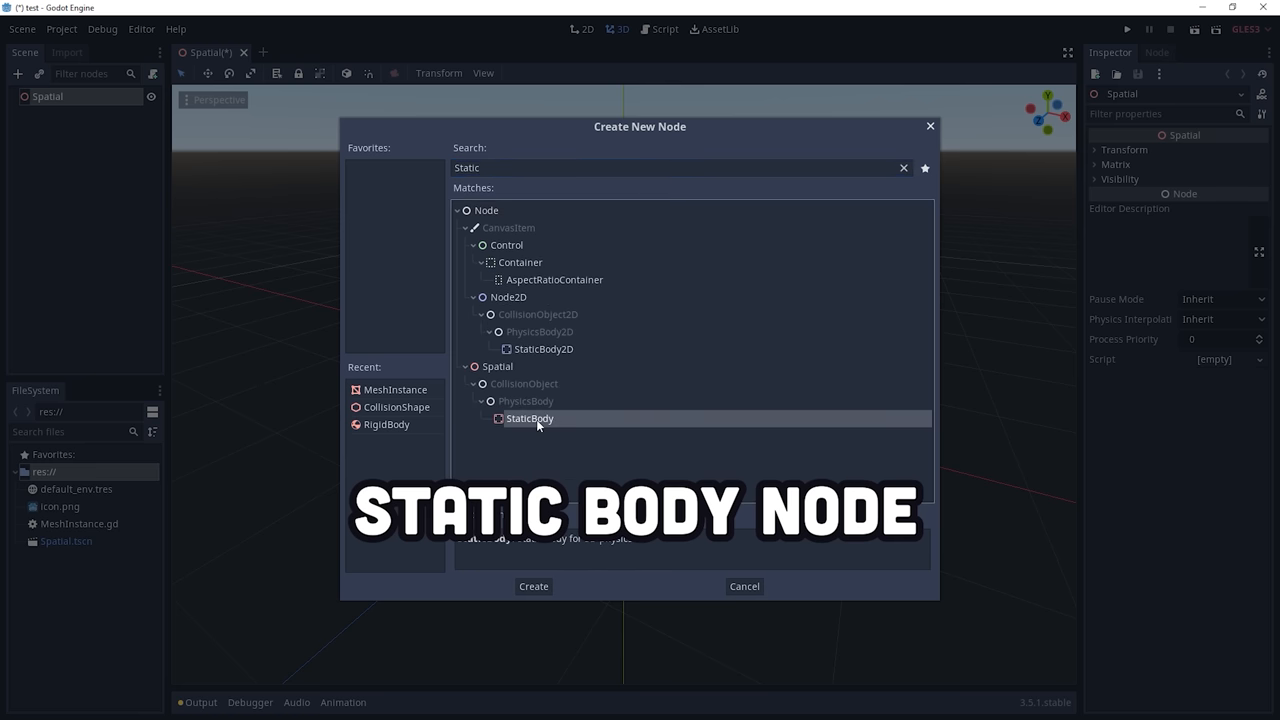
{"action": "left_click", "coordinate": [533, 586]}
{"action": "type", "text": "coll"}
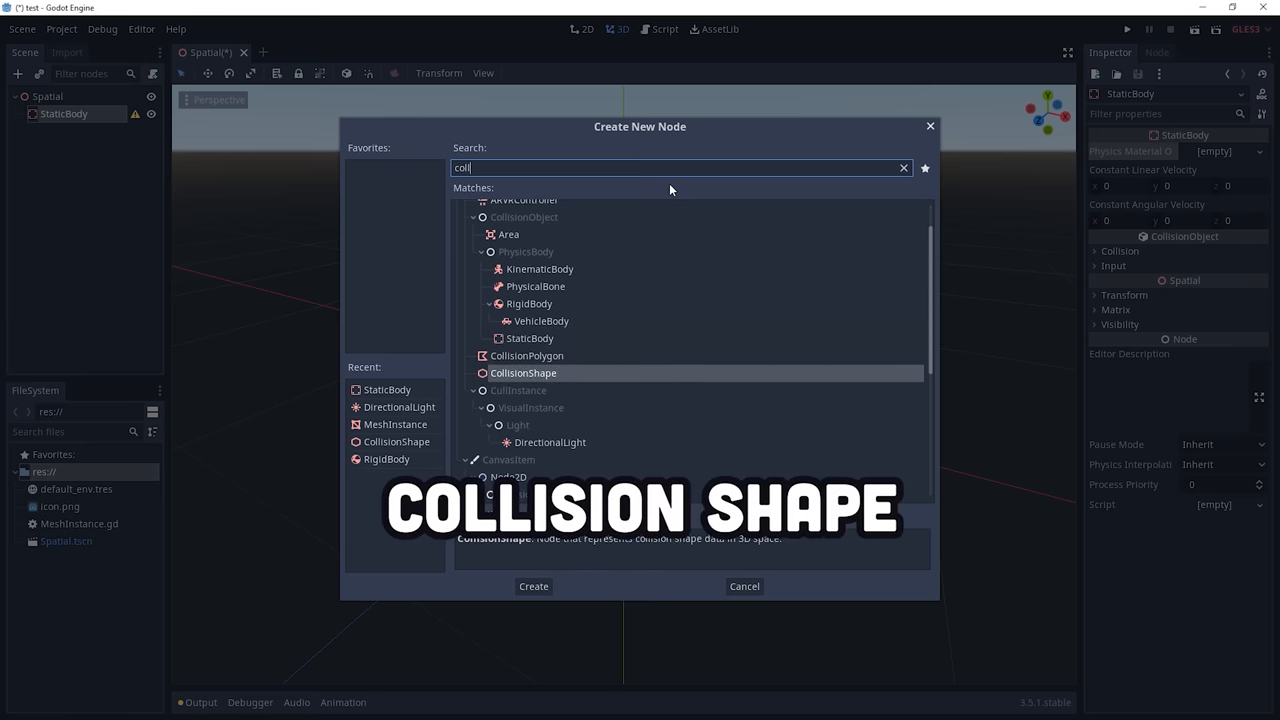
{"action": "left_click", "coordinate": [1224, 151]}
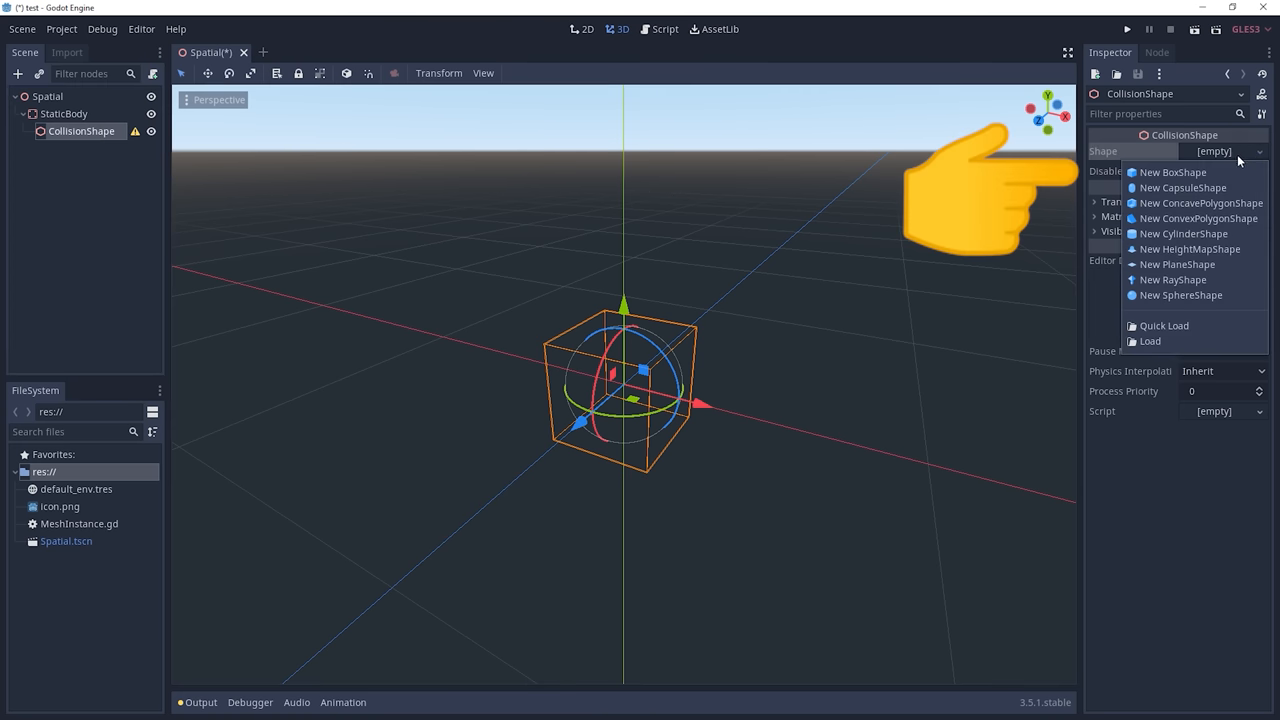
{"action": "left_click", "coordinate": [1172, 172]}
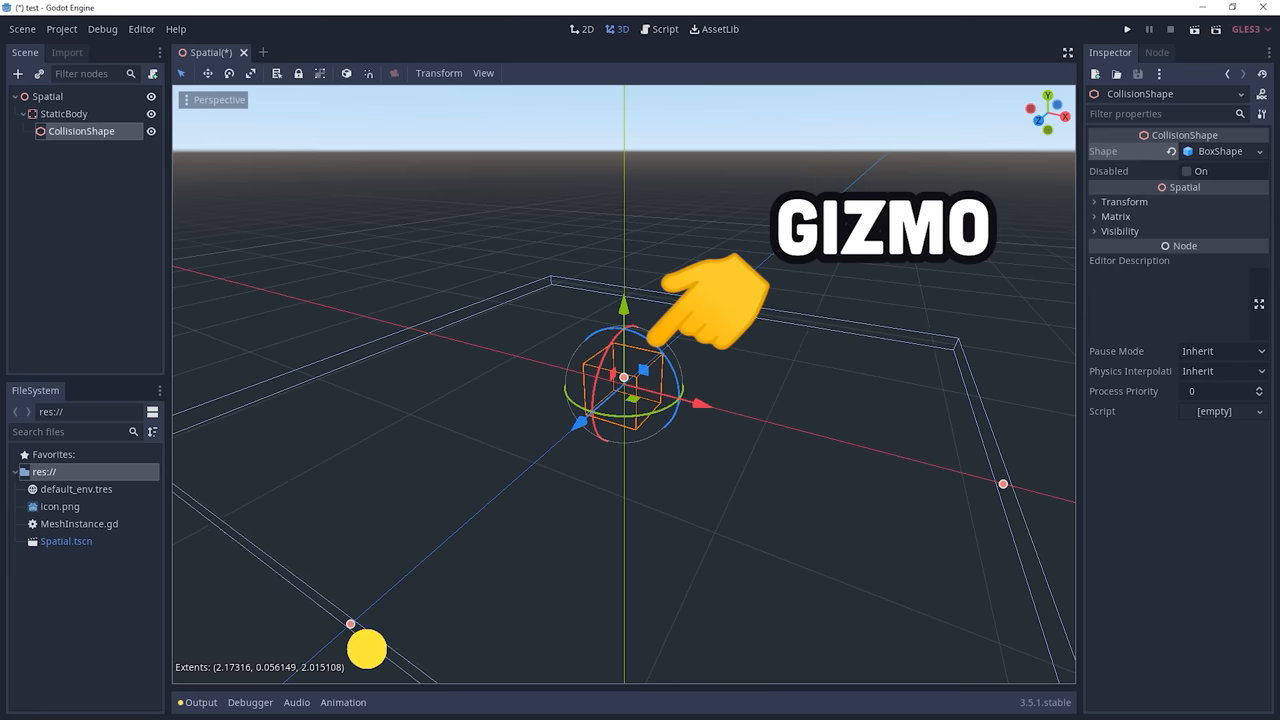
Add the floor's flattened cube mesh and a DirectionalLight, then begin a new empty scene.
{"action": "left_click", "coordinate": [64, 113]}
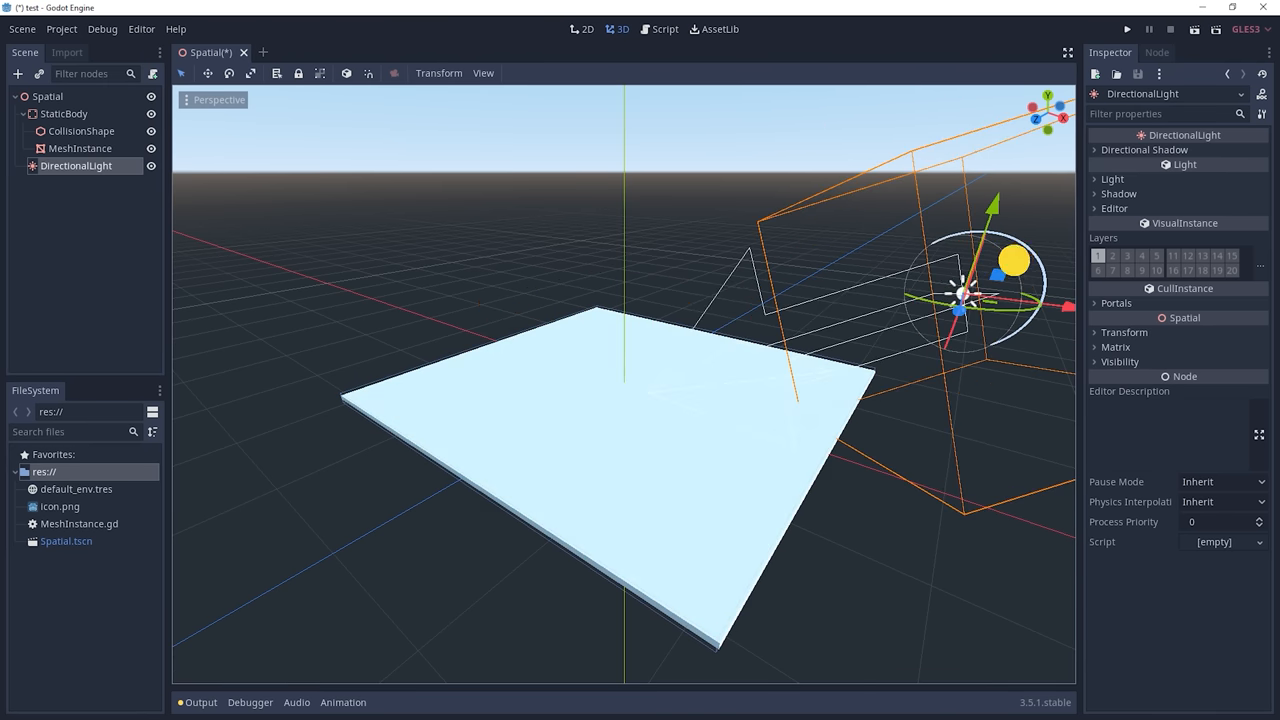
{"action": "left_click", "coordinate": [22, 28]}
{"action": "type", "text": "kine"}
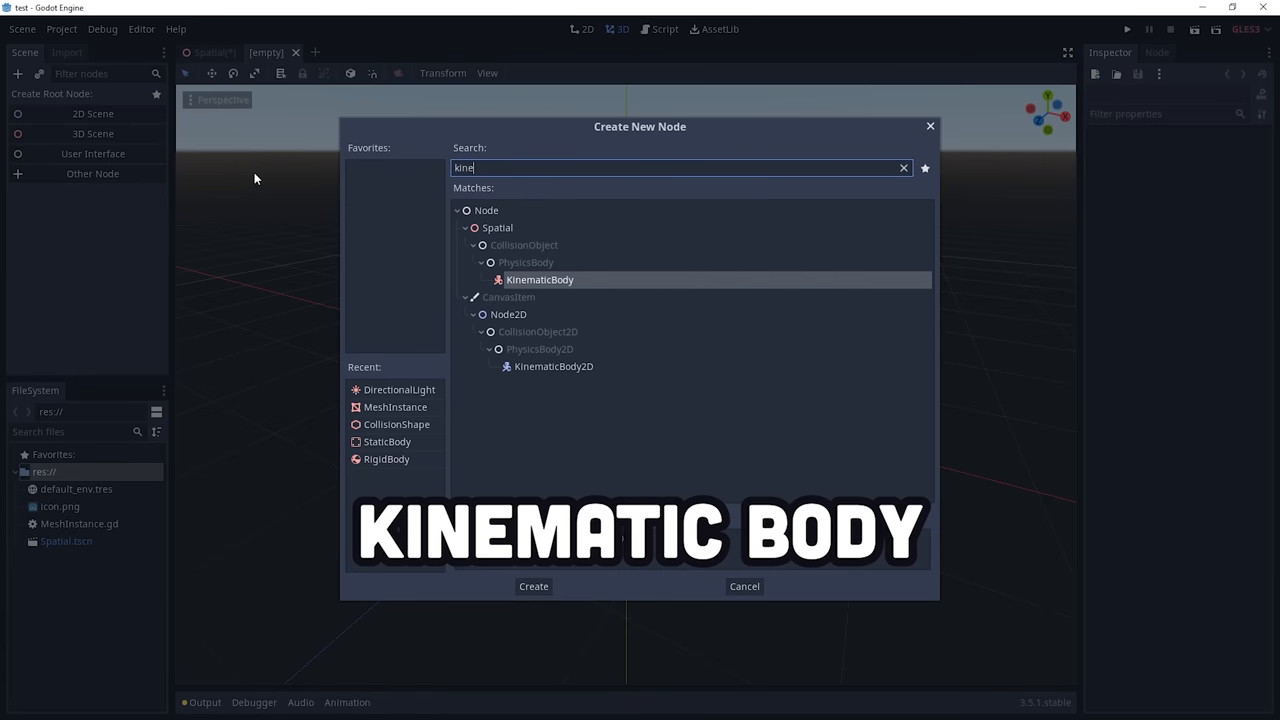
Make a KinematicBody the new scene's root, add children, and assign a mesh.
{"action": "left_click", "coordinate": [533, 586]}
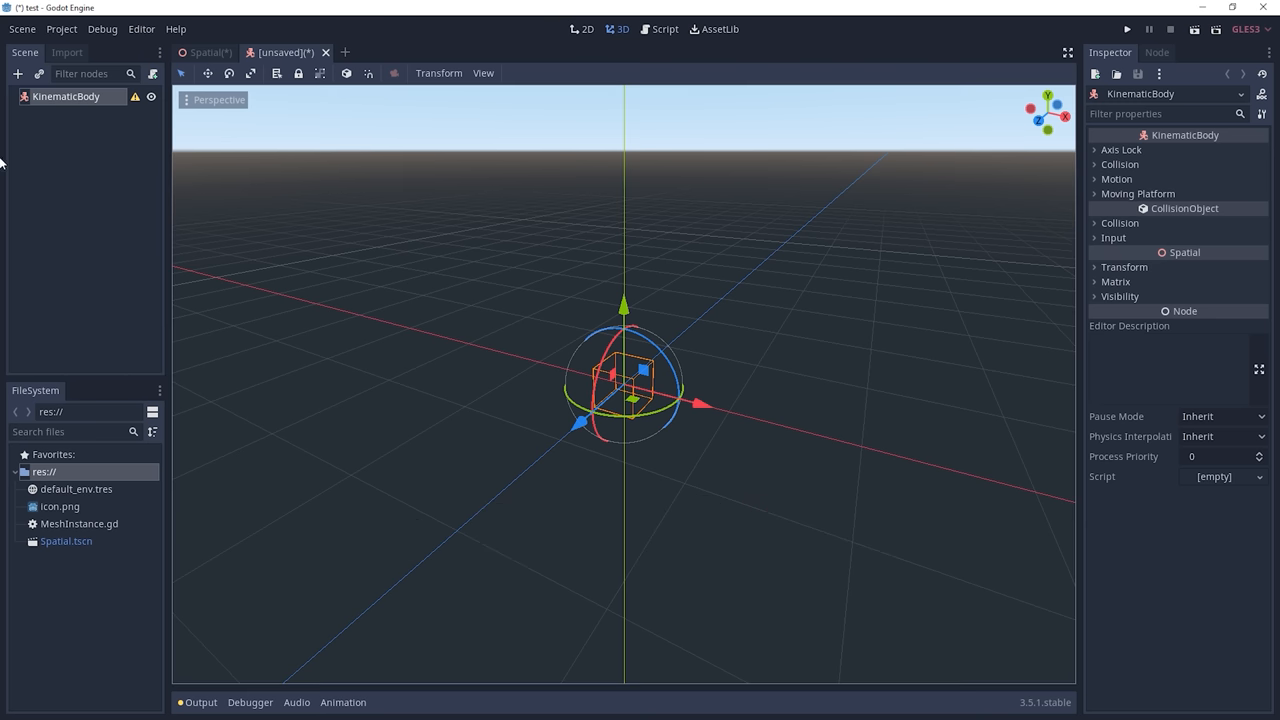
{"action": "left_click", "coordinate": [1220, 151]}
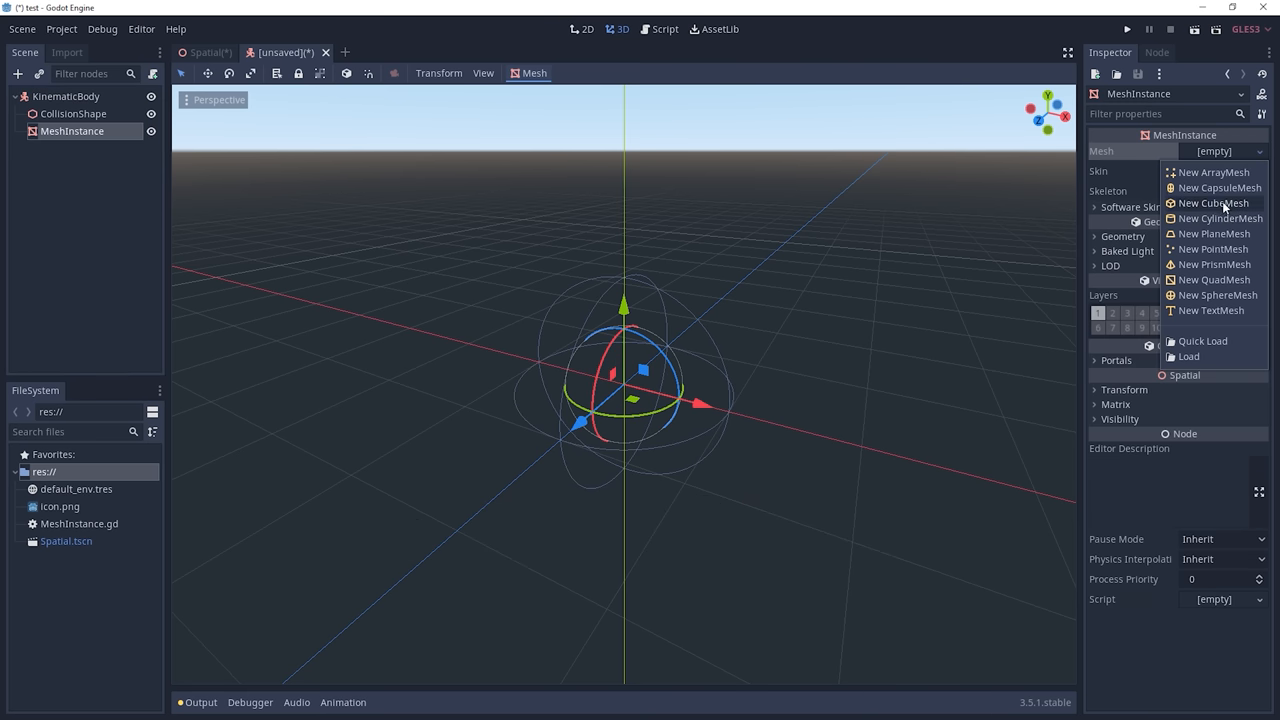
{"action": "left_click", "coordinate": [1216, 295]}
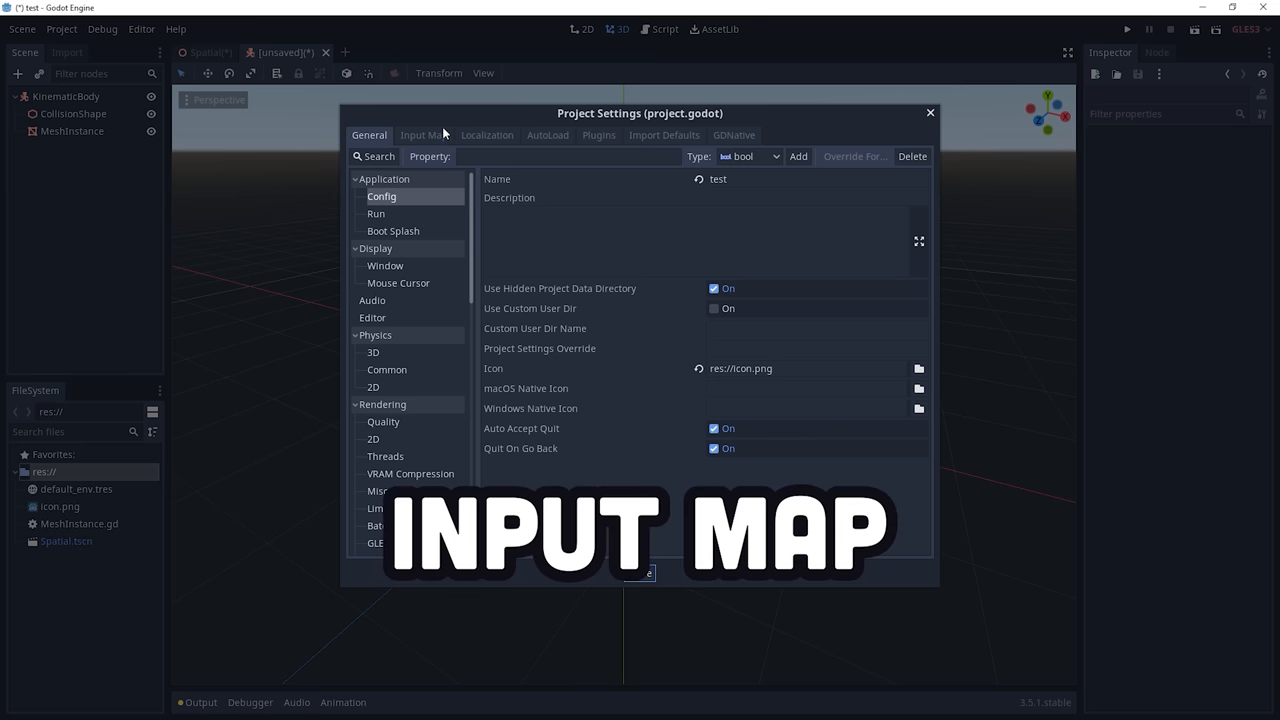
In the Input Map, add a move_left action bound to the Left key.
{"action": "left_click", "coordinate": [423, 135]}
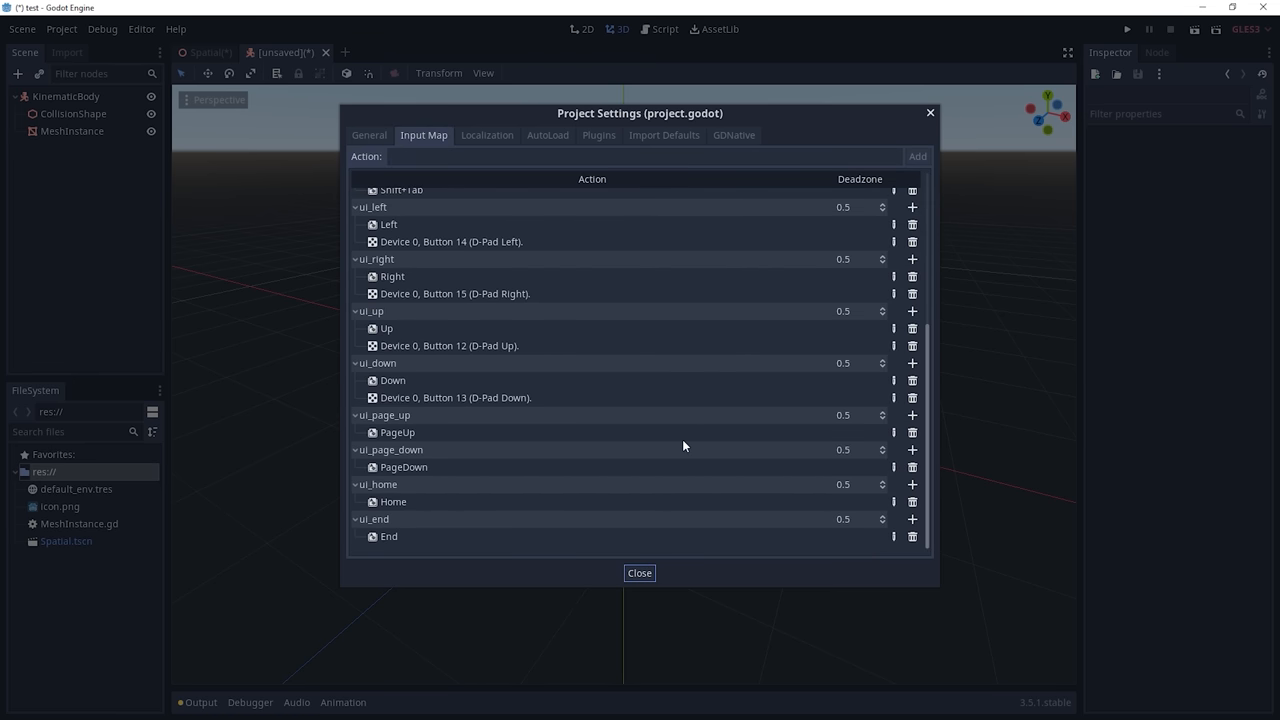
{"action": "left_click", "coordinate": [916, 156]}
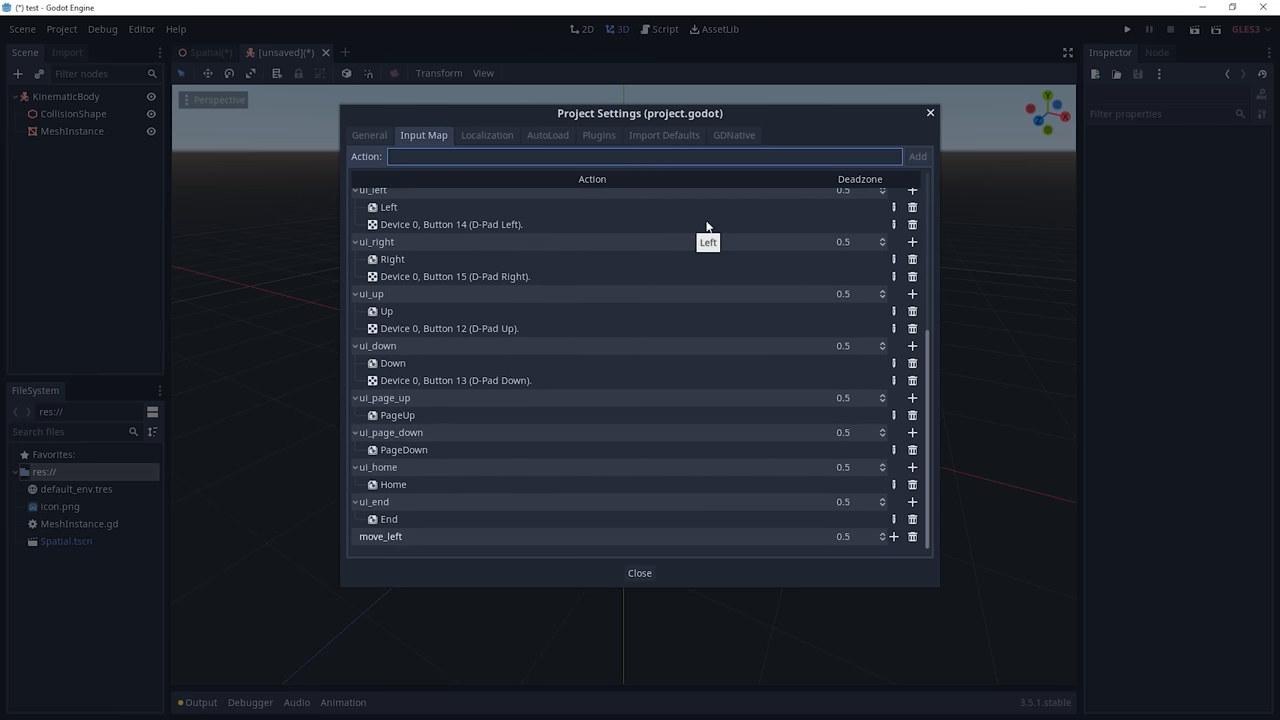
{"action": "left_click", "coordinate": [912, 536]}
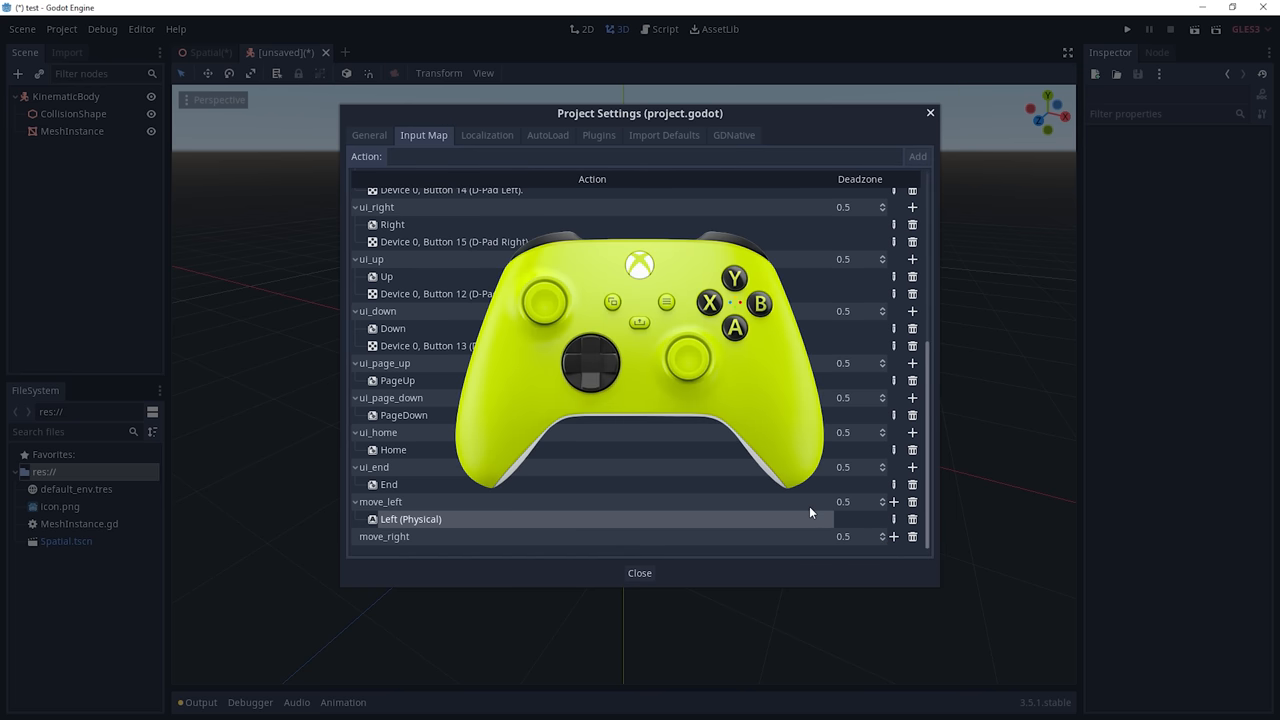
{"action": "left_click", "coordinate": [639, 573]}
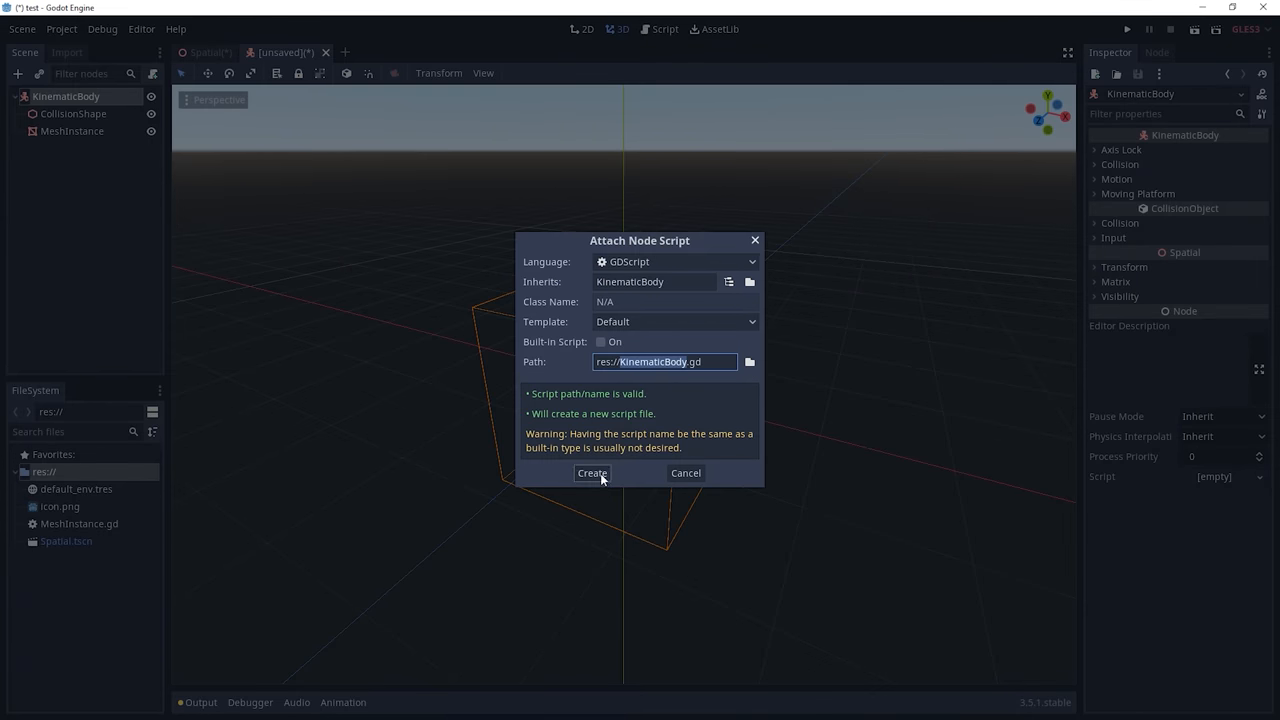
Create the player movement script, save the scene as Player.tscn, and run the game.
{"action": "left_click", "coordinate": [591, 473]}
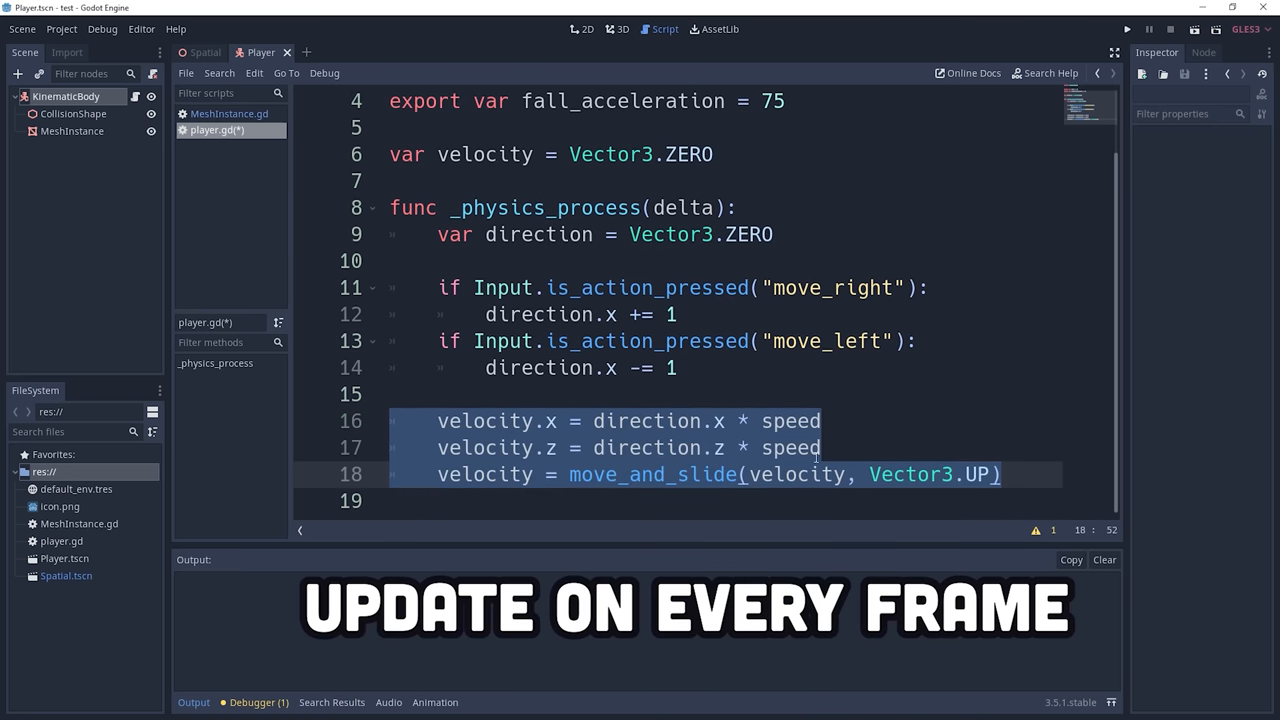
{"action": "left_click", "coordinate": [822, 420]}
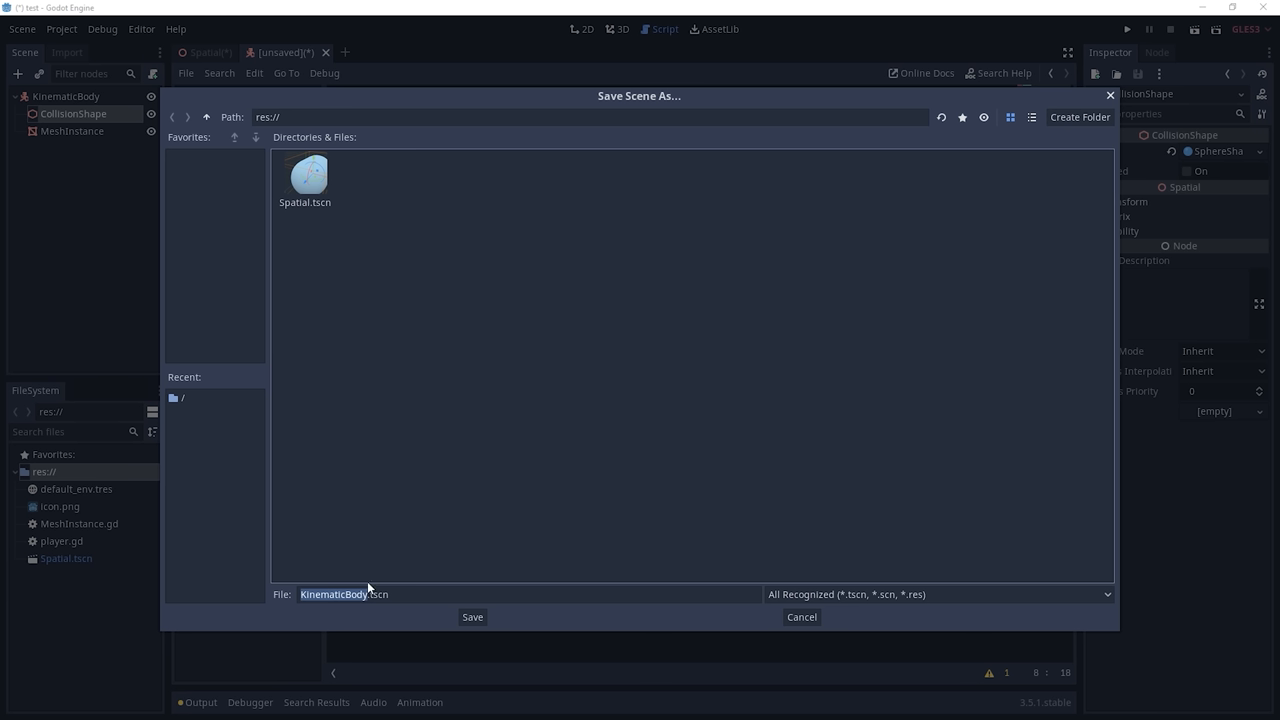
{"action": "left_click", "coordinate": [472, 616]}
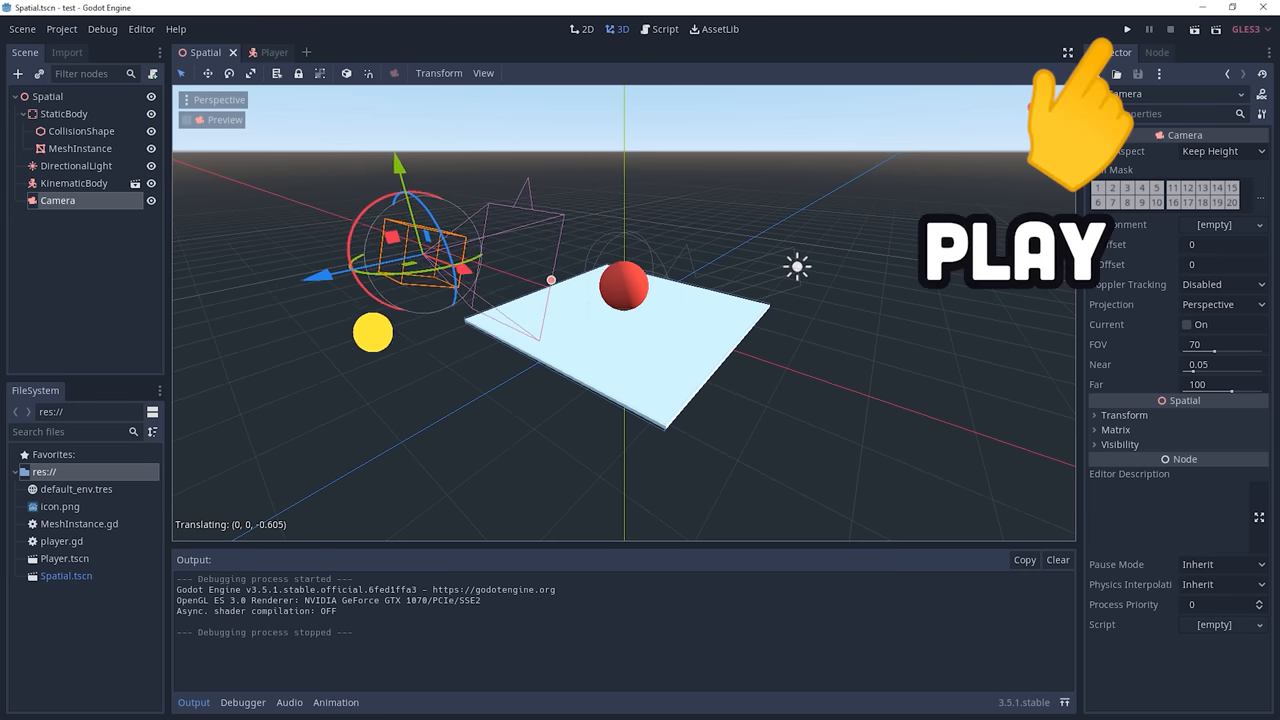
{"action": "left_click", "coordinate": [1127, 29]}
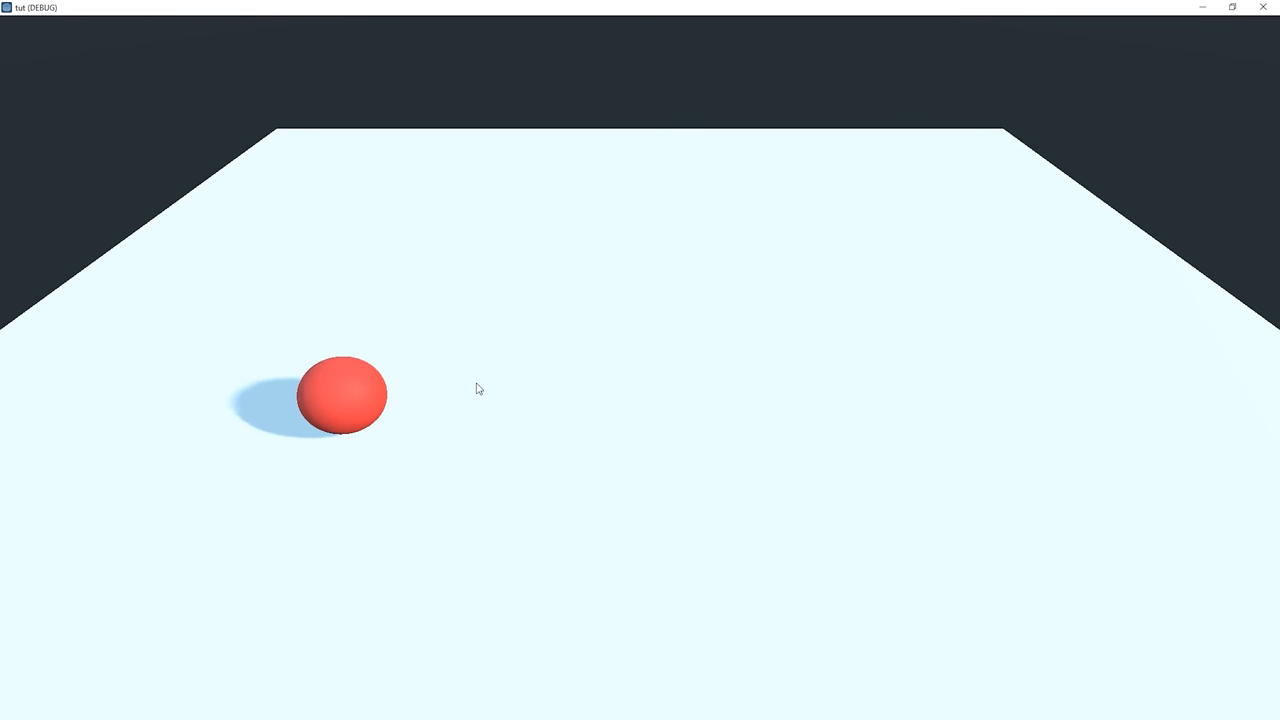